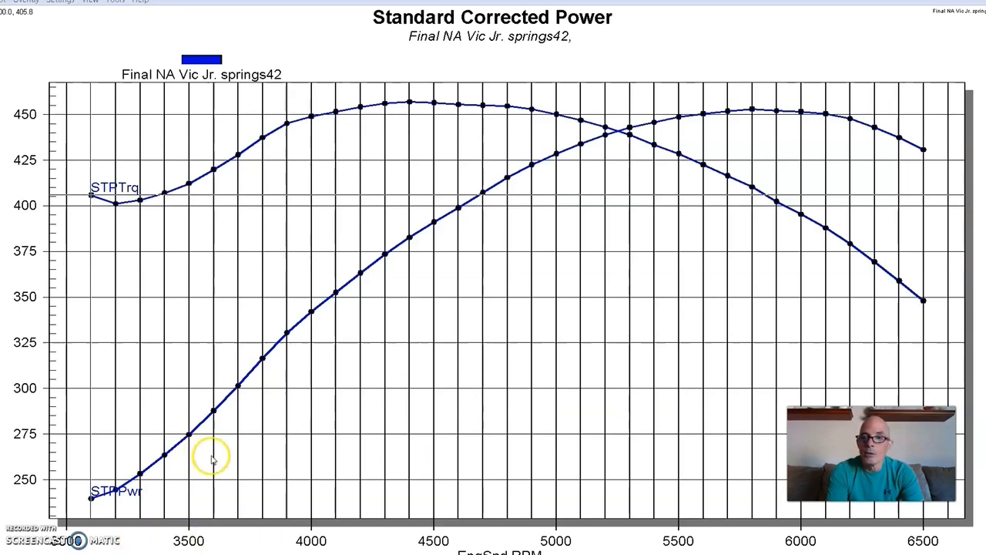
{"action": "mouse_move", "coordinate": [404, 108]}
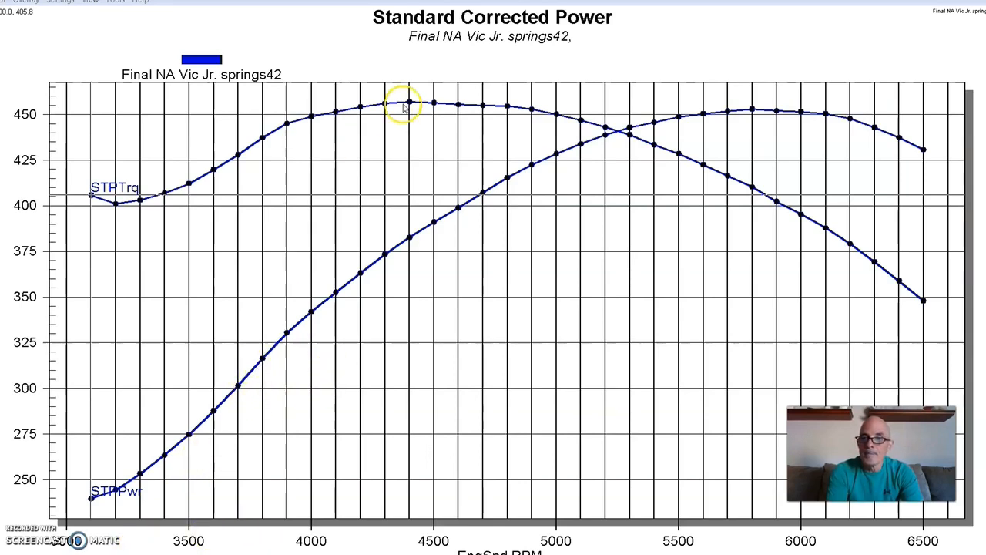
{"action": "mouse_move", "coordinate": [752, 107]}
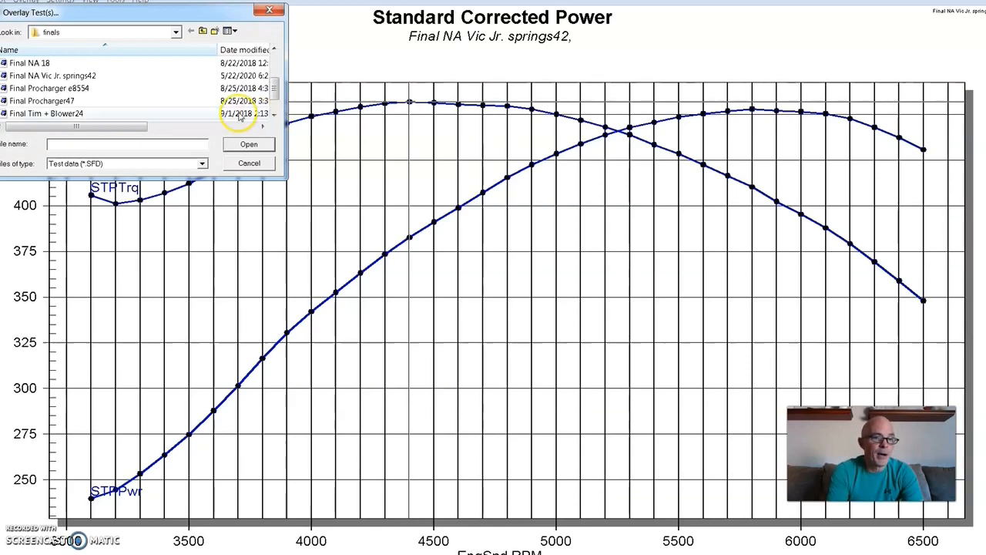
{"action": "mouse_move", "coordinate": [137, 102]}
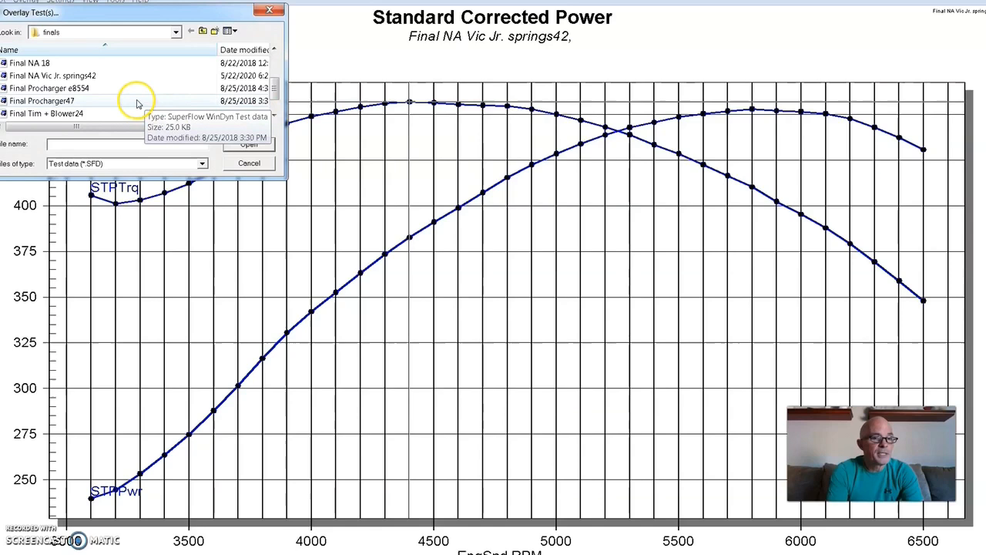
{"action": "mouse_move", "coordinate": [86, 93]}
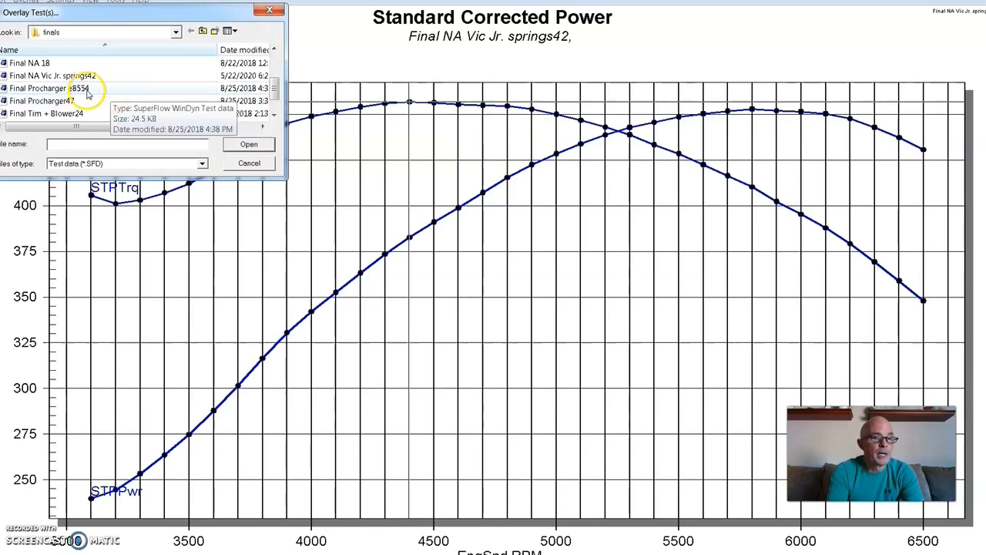
- Load the Final Procharger e8554 run as a red overlay on the Vic Jr. springs42 chart
{"action": "left_click", "coordinate": [249, 145]}
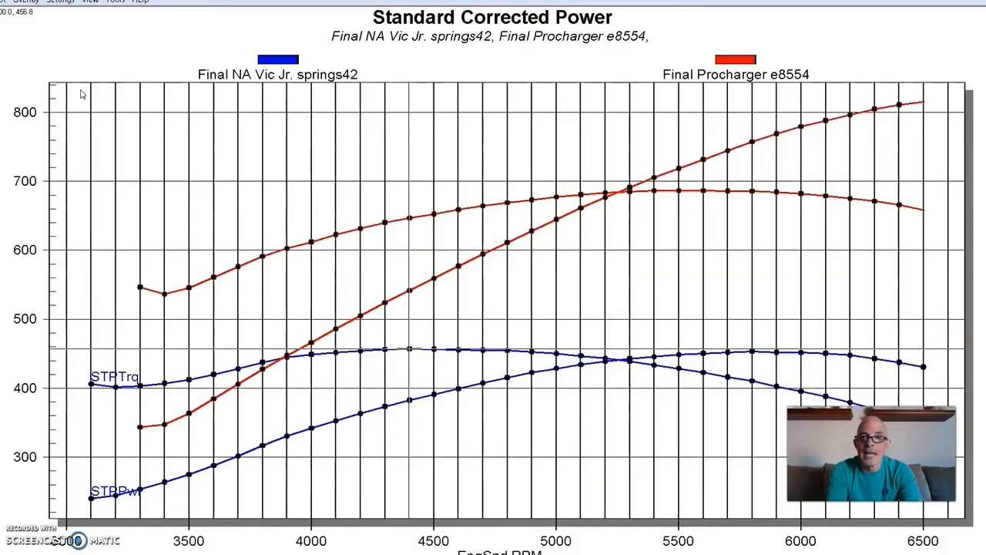
{"action": "mouse_move", "coordinate": [871, 102]}
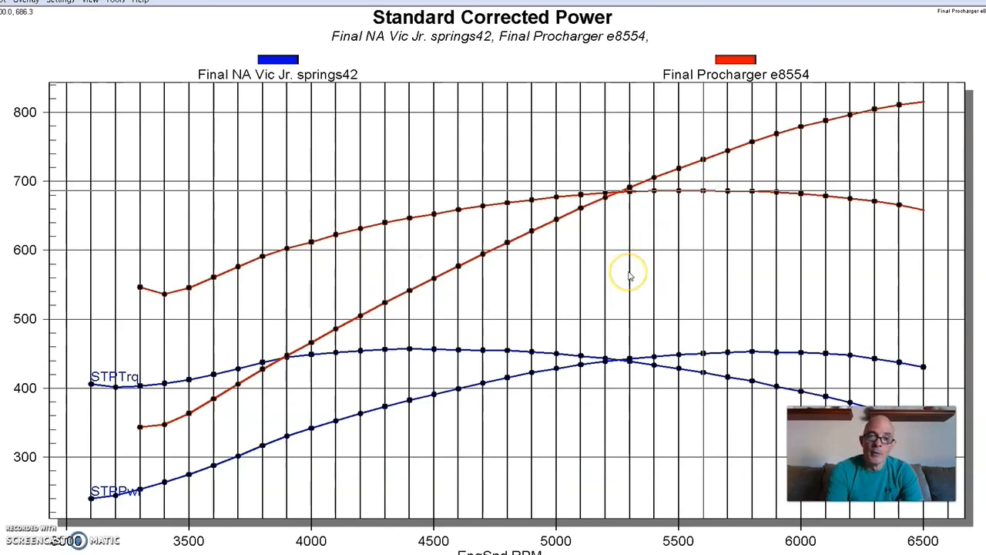
{"action": "mouse_move", "coordinate": [628, 274]}
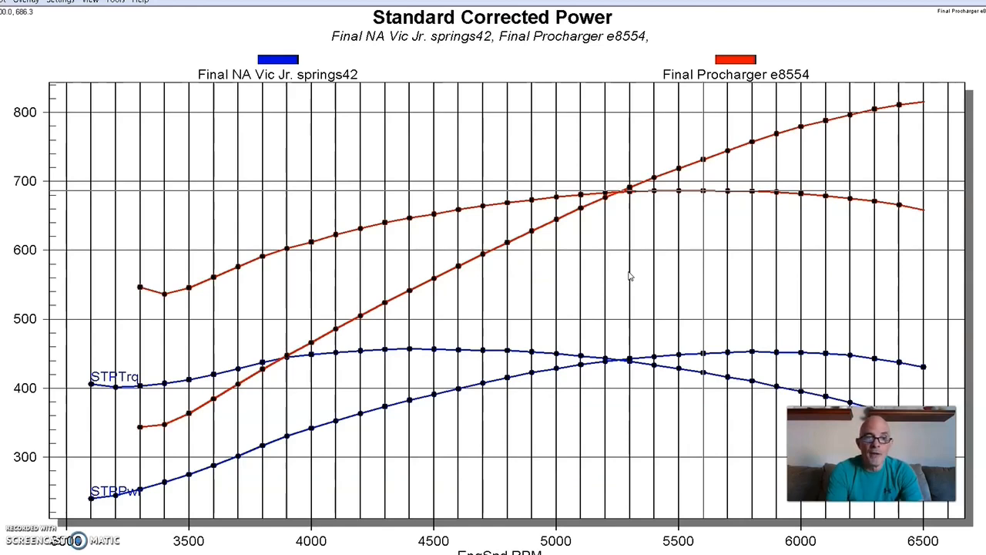
{"action": "mouse_move", "coordinate": [644, 274]}
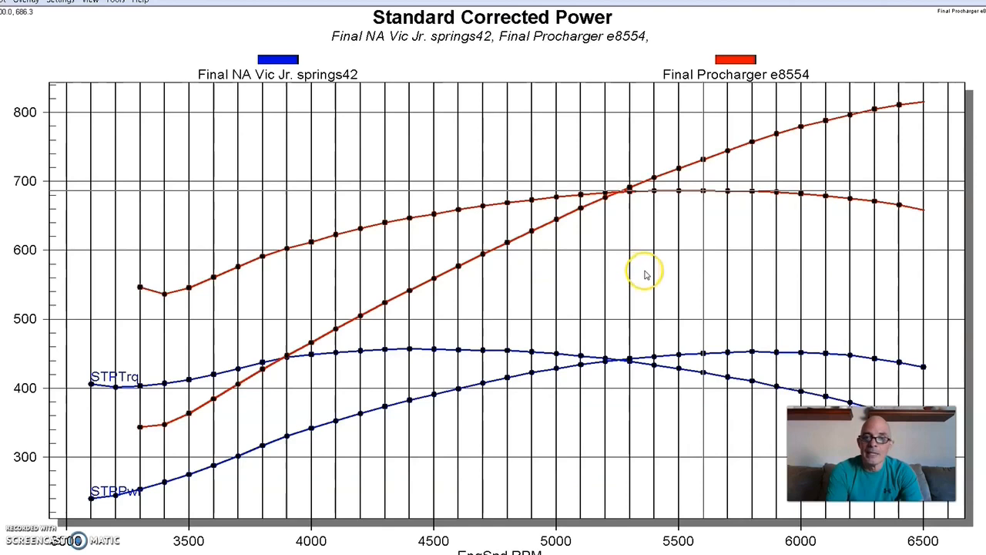
{"action": "mouse_move", "coordinate": [644, 287]}
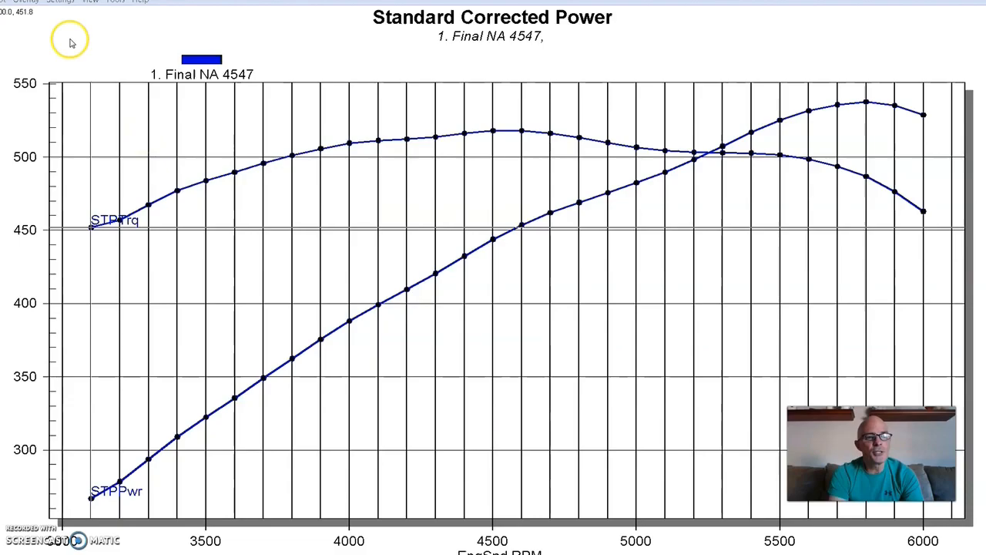
{"action": "mouse_move", "coordinate": [866, 104]}
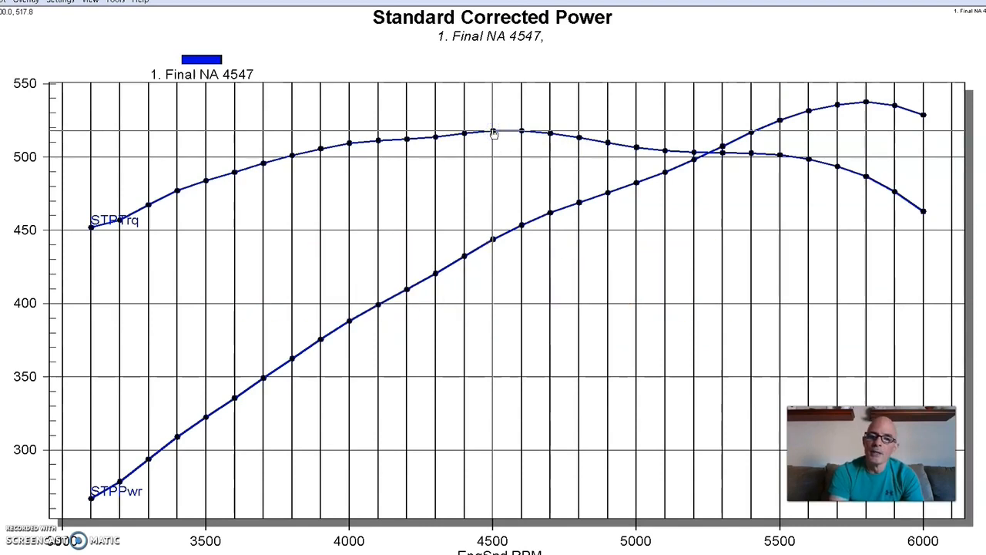
- Show the recent-runs list for overlaying on the Final NA 4547 chart
{"action": "left_click", "coordinate": [24, 1]}
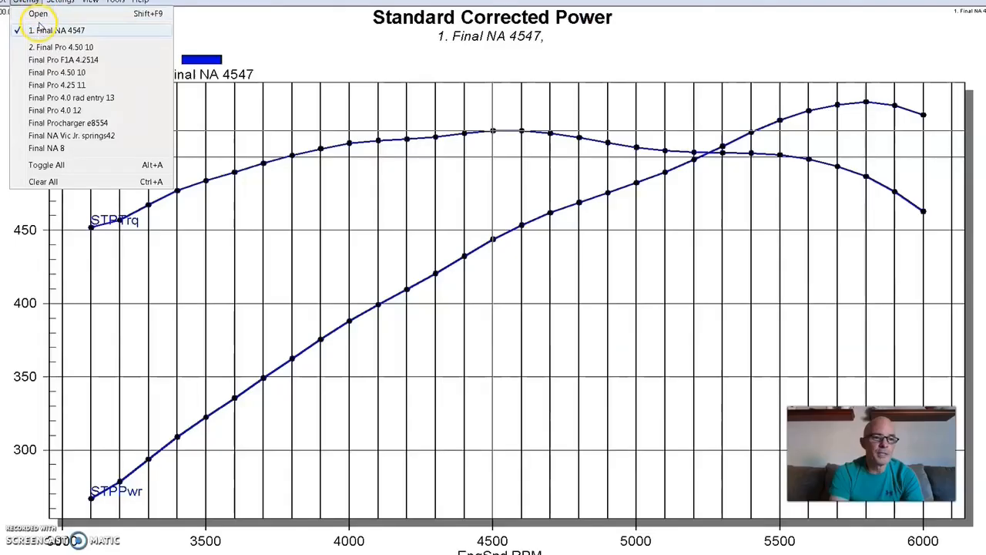
- Overlay run 2, Final Pro 4.50 10, in red on the Final NA 4547 chart
{"action": "left_click", "coordinate": [60, 46]}
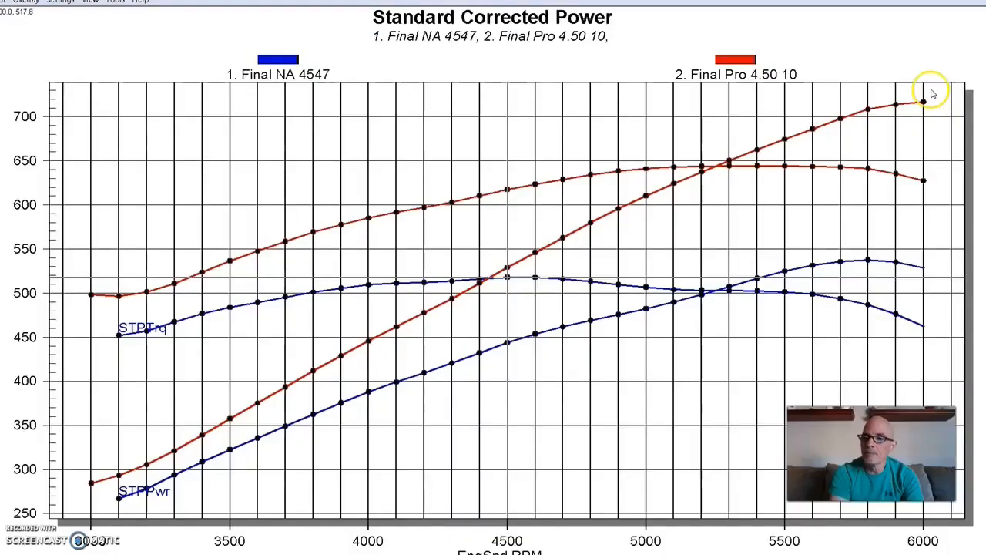
{"action": "mouse_move", "coordinate": [923, 105]}
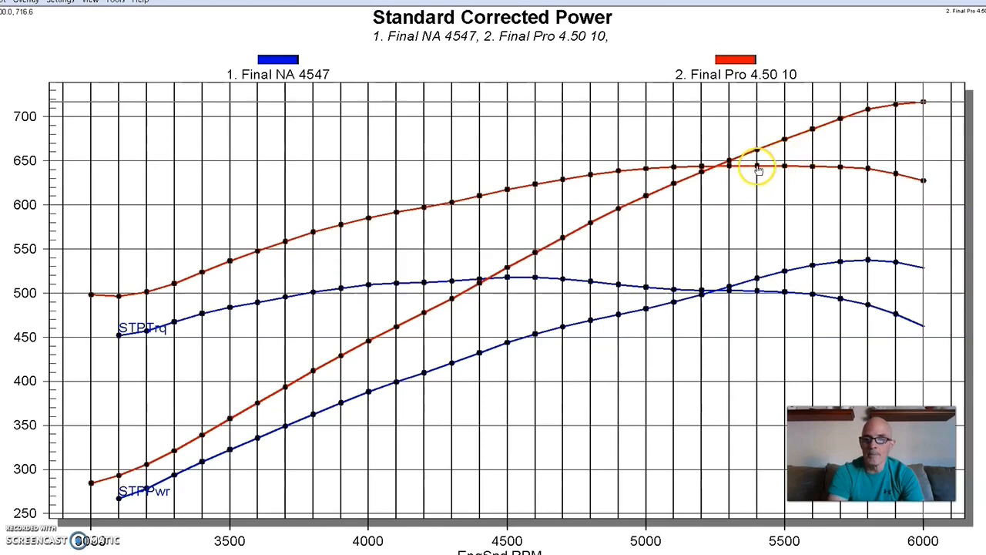
{"action": "mouse_move", "coordinate": [758, 167]}
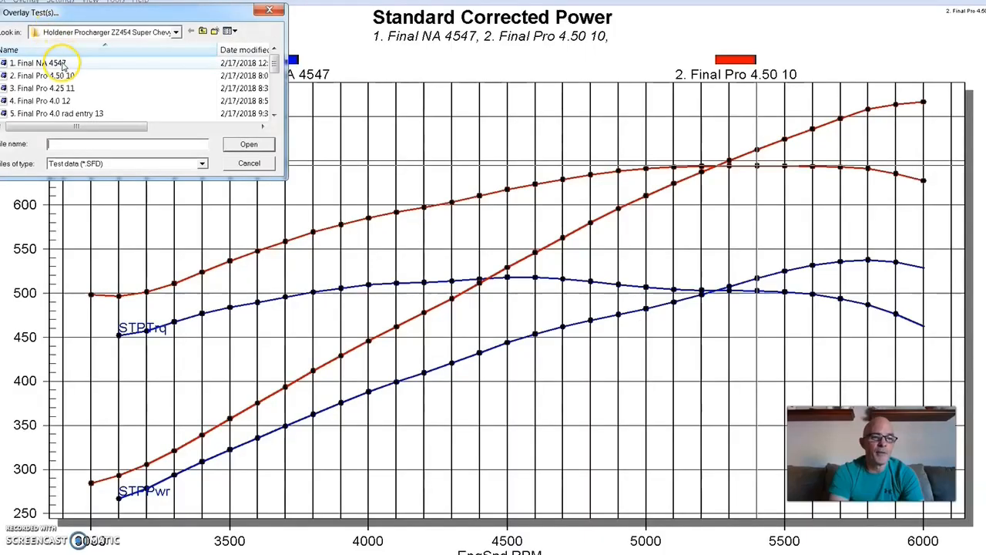
- Overlay run 3, Final Pro 4.25 11, as a third curve set and reopen the run chooser
{"action": "left_click", "coordinate": [43, 87]}
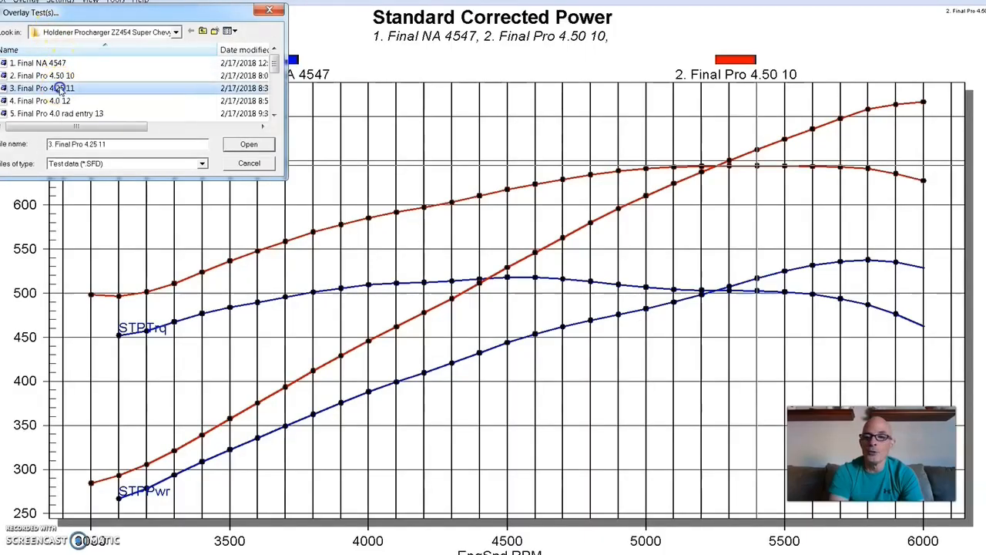
{"action": "left_click", "coordinate": [248, 145]}
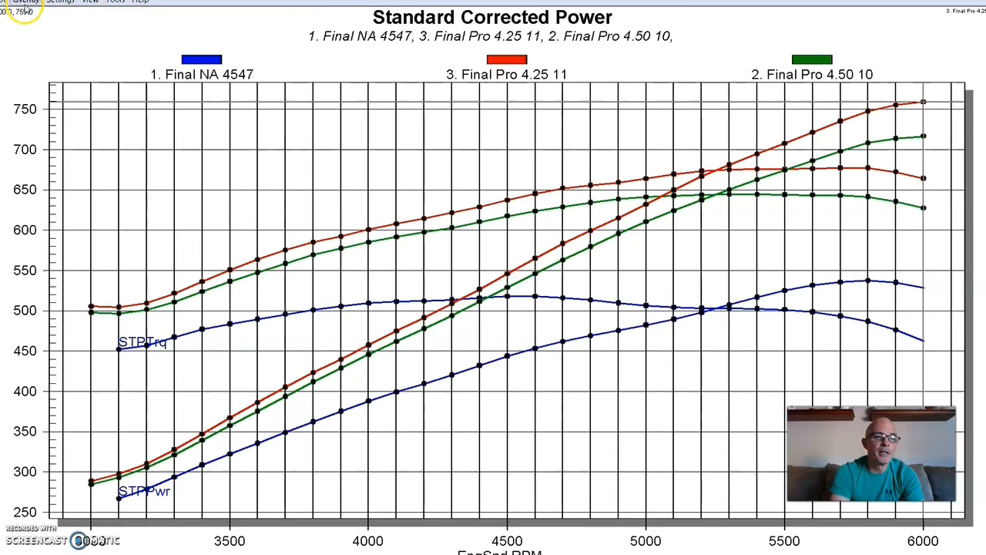
{"action": "left_click", "coordinate": [25, 2]}
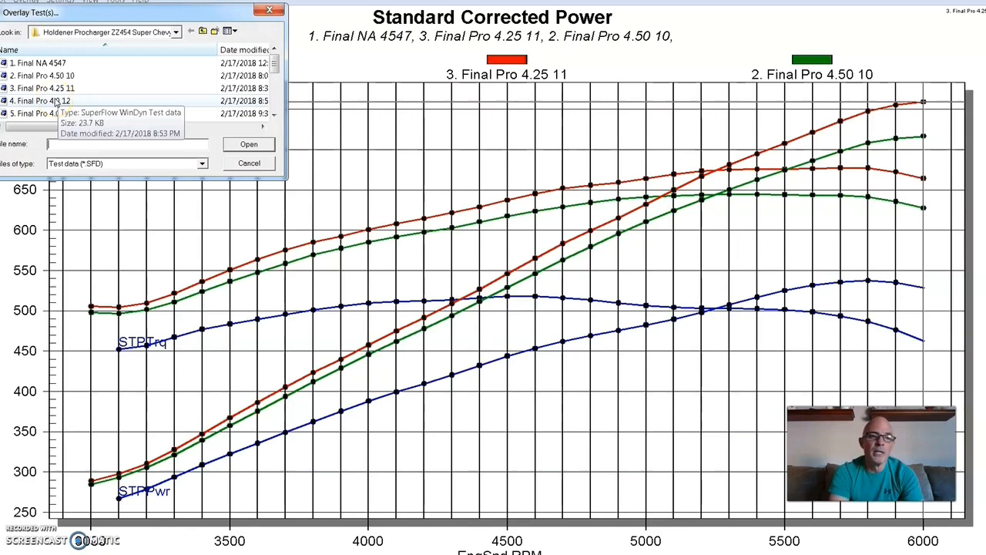
- Overlay run 4, Final Pro 4.0 12, in red and show the overlay run list
{"action": "left_click", "coordinate": [249, 145]}
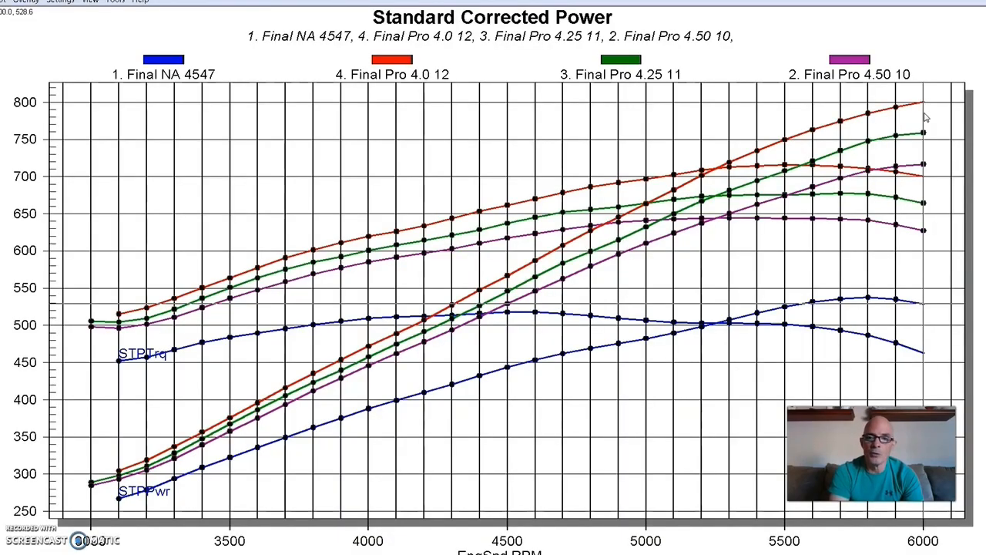
{"action": "mouse_move", "coordinate": [747, 104]}
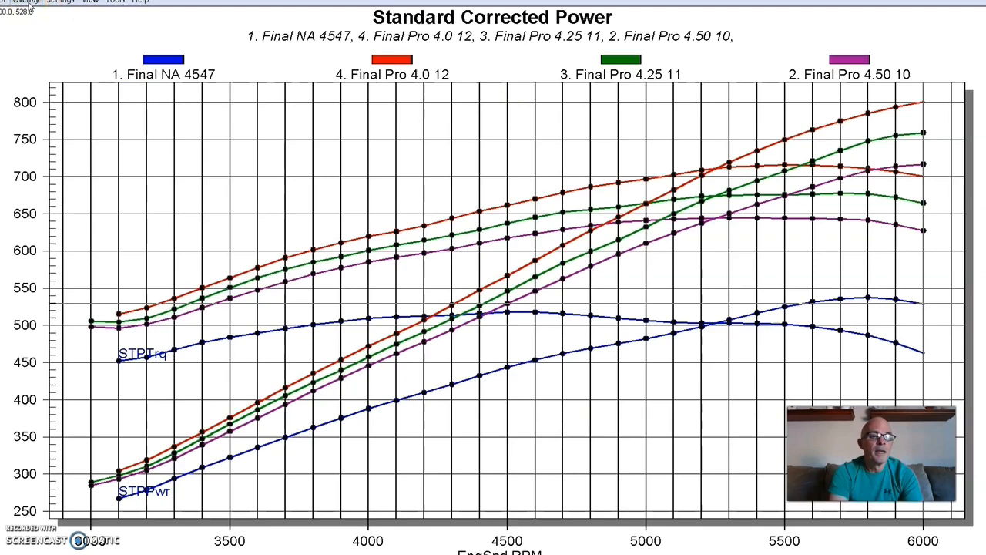
{"action": "left_click", "coordinate": [24, 2]}
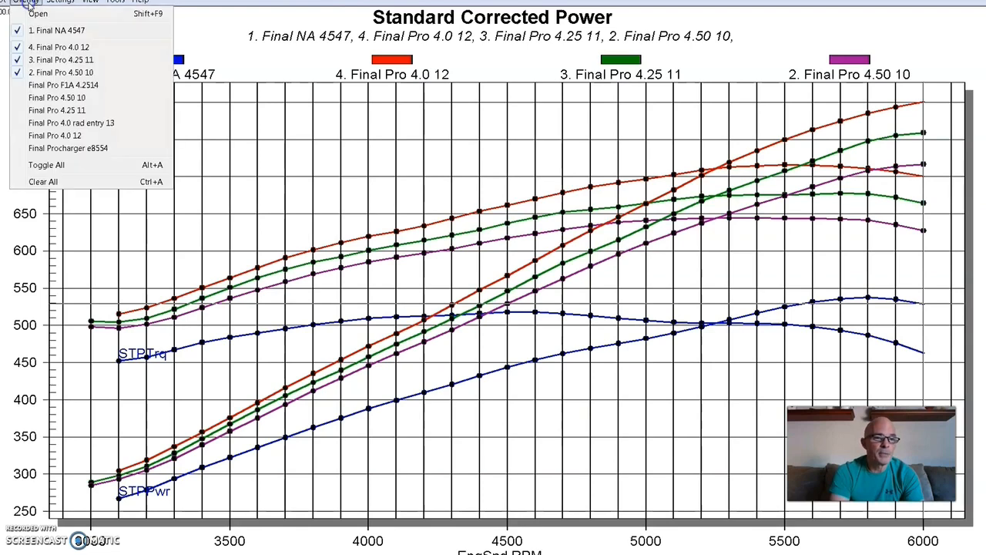
- Overlay run 5, Final Pro 4.0 rad entry 13, in red as the fifth curve set
{"action": "left_click", "coordinate": [37, 12]}
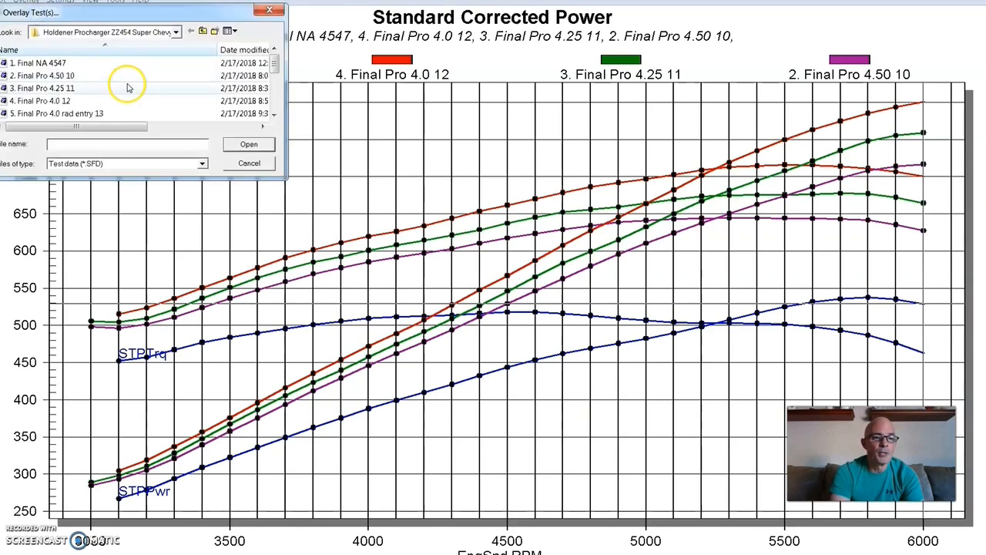
{"action": "left_click", "coordinate": [248, 145]}
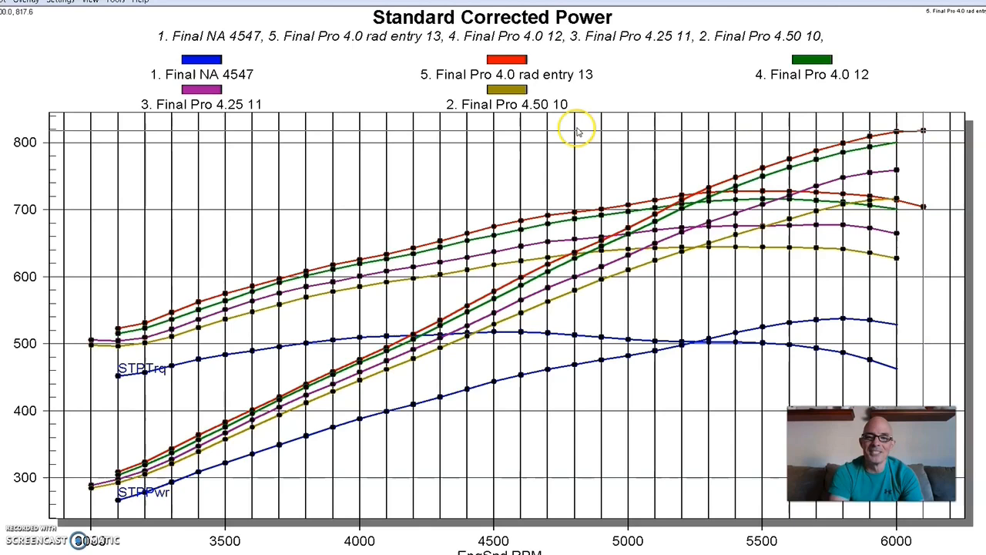
{"action": "mouse_move", "coordinate": [447, 157]}
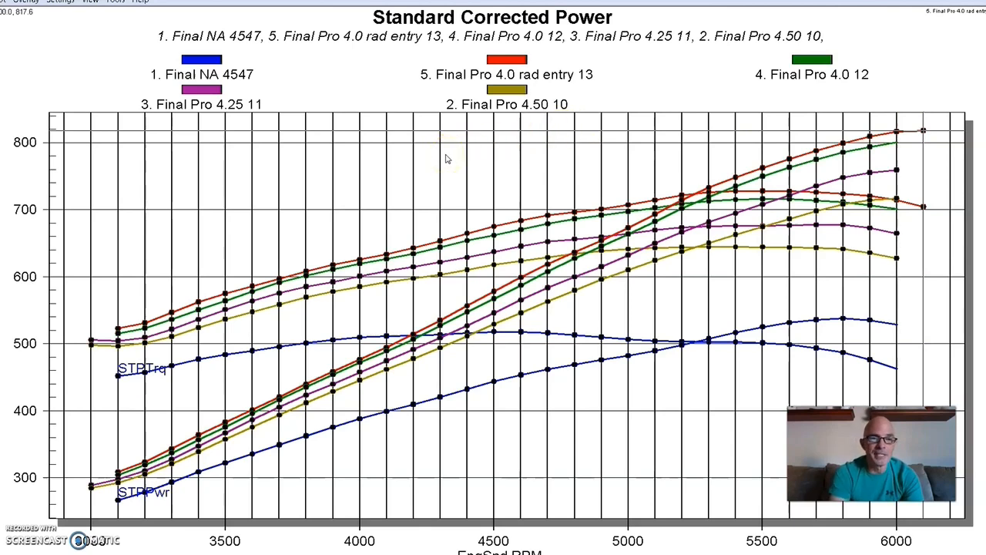
{"action": "mouse_move", "coordinate": [80, 64]}
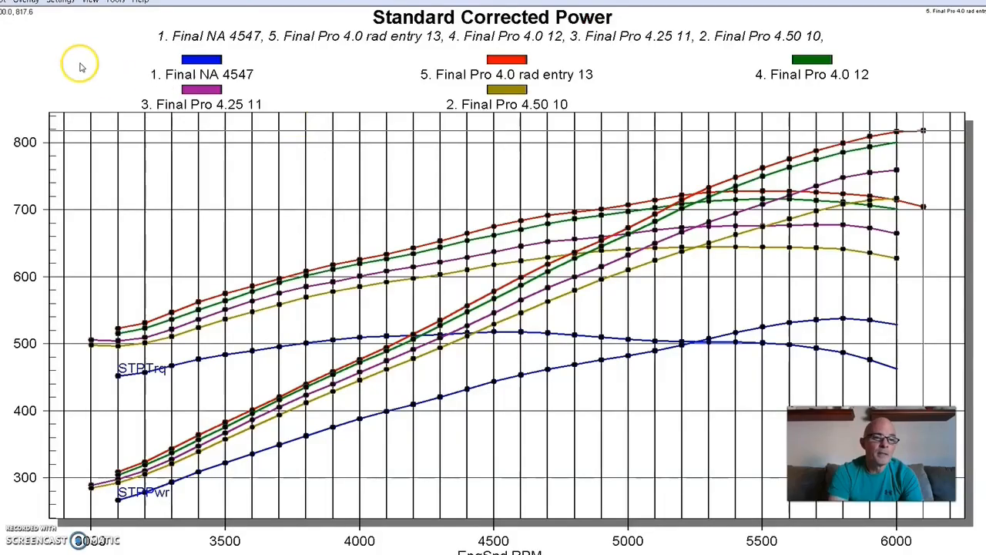
- Overlay run 6, Final Pro F1A 4.2514, in red, completing six compared runs
{"action": "left_click", "coordinate": [25, 3]}
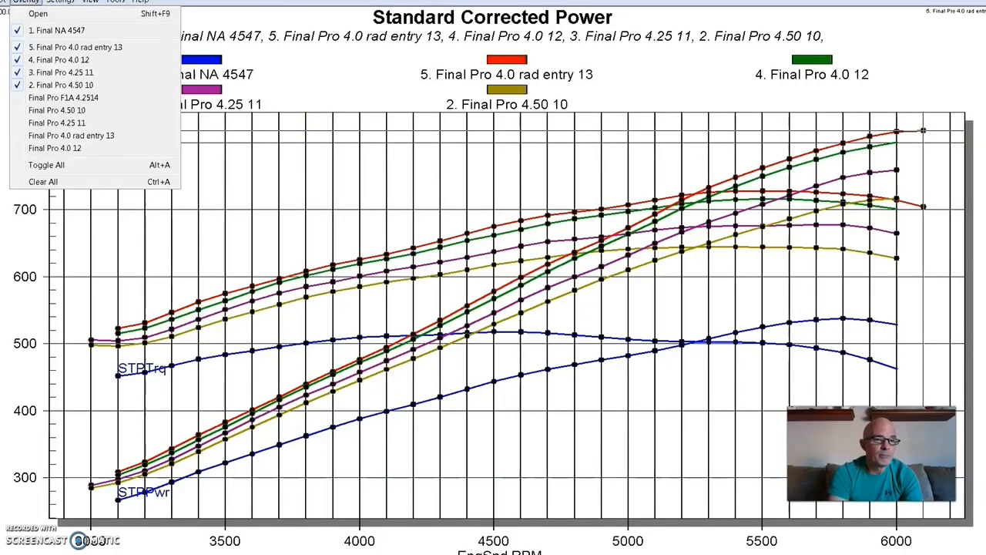
{"action": "left_click", "coordinate": [37, 12]}
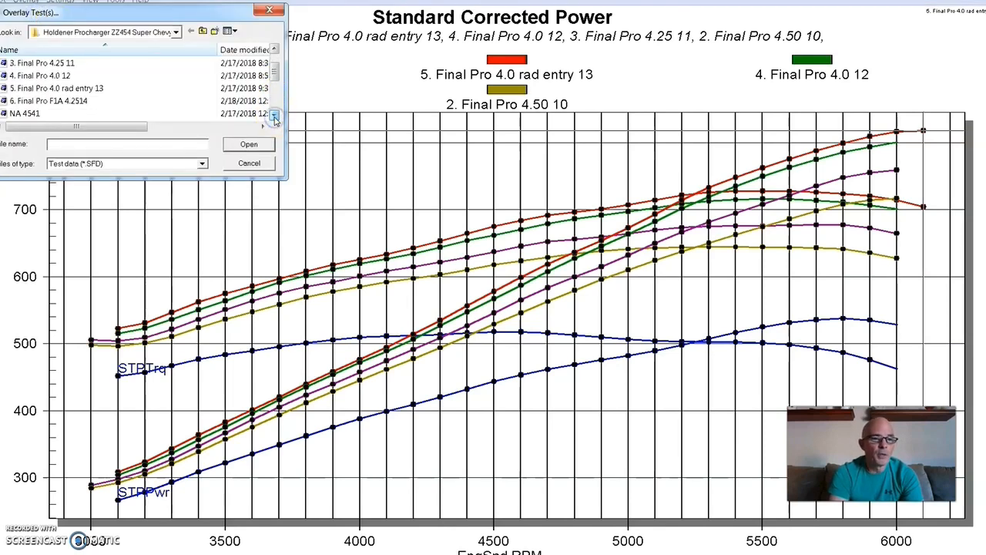
{"action": "mouse_move", "coordinate": [59, 102]}
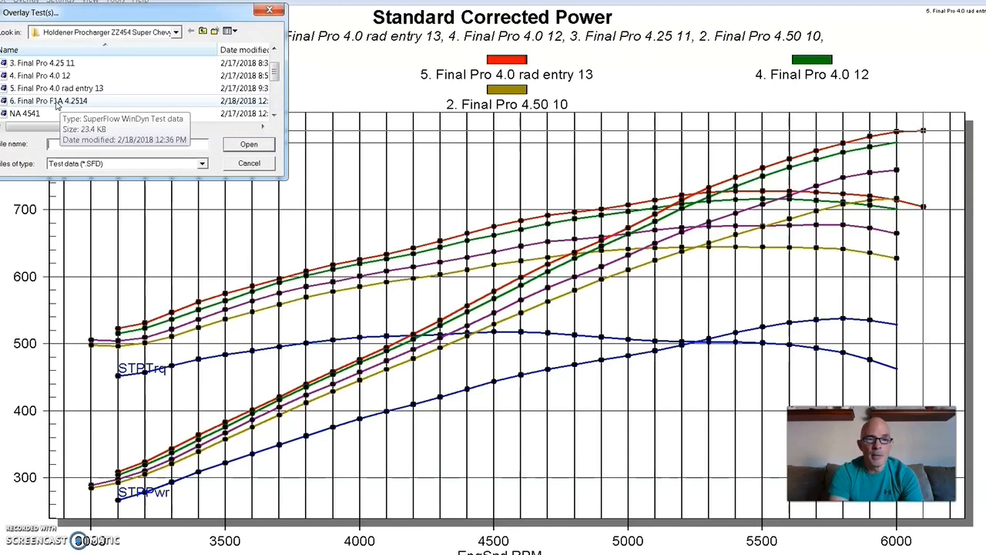
{"action": "left_click", "coordinate": [46, 102]}
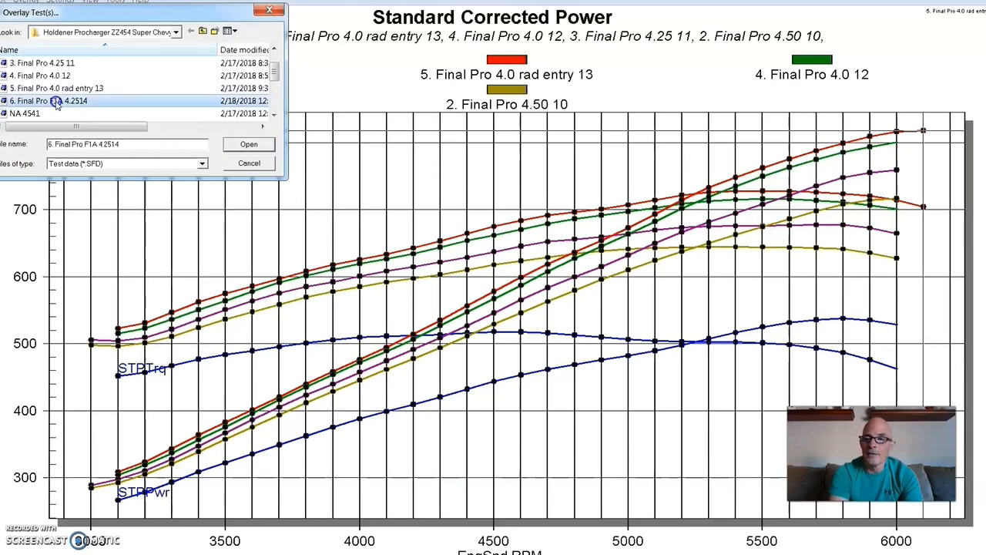
{"action": "left_click", "coordinate": [250, 145]}
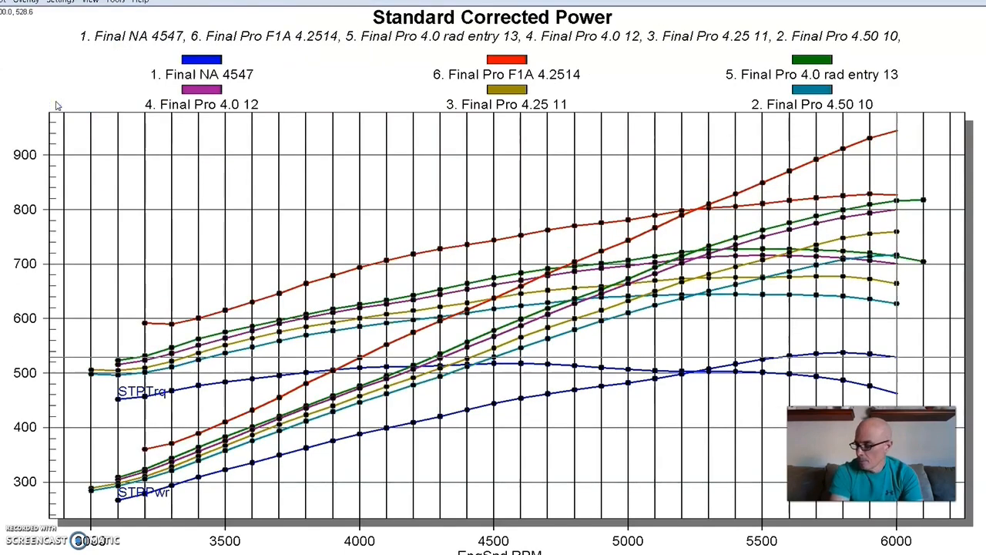